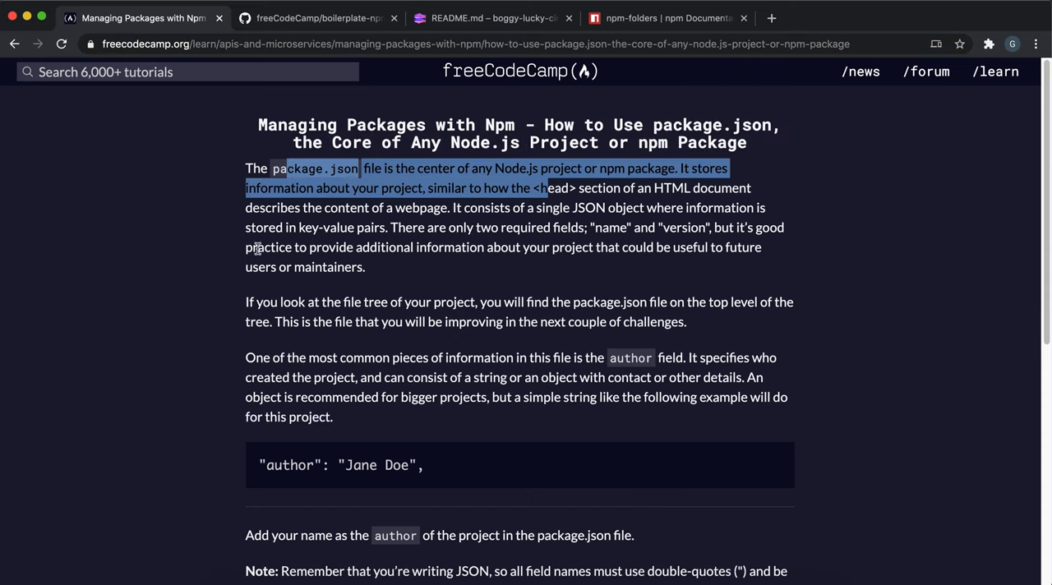
pyautogui.moveTo(392, 34)
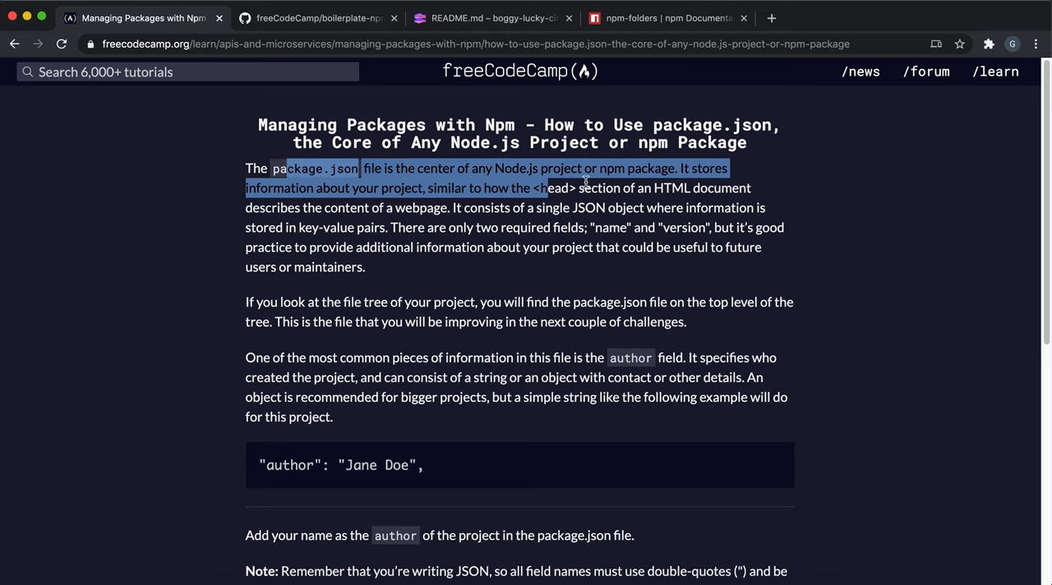
pyautogui.moveTo(400, 162)
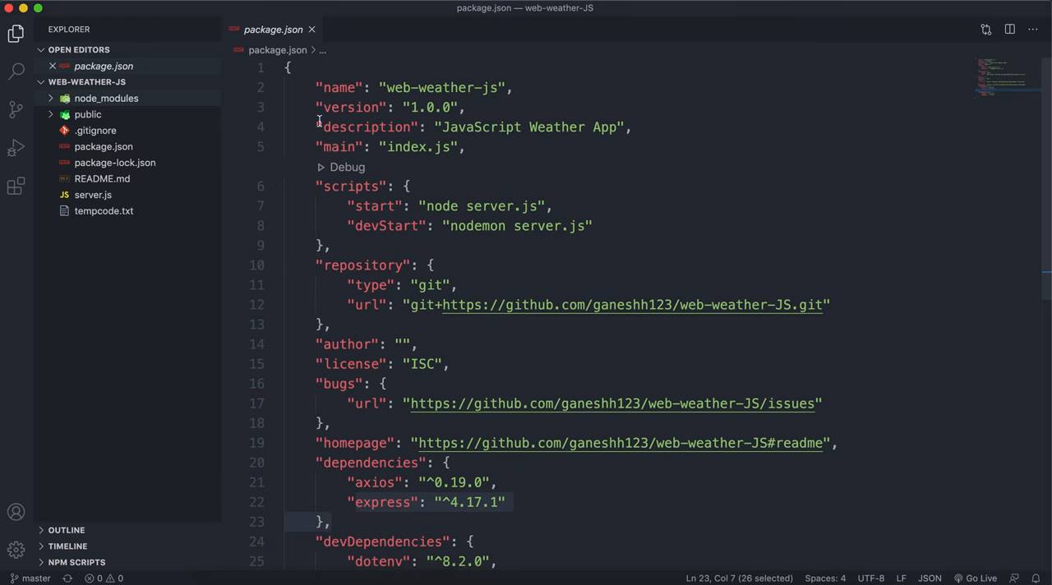
# Scroll through the freeCodeCamp lesson, selecting the web-weather project name.
pyautogui.scroll(-3)
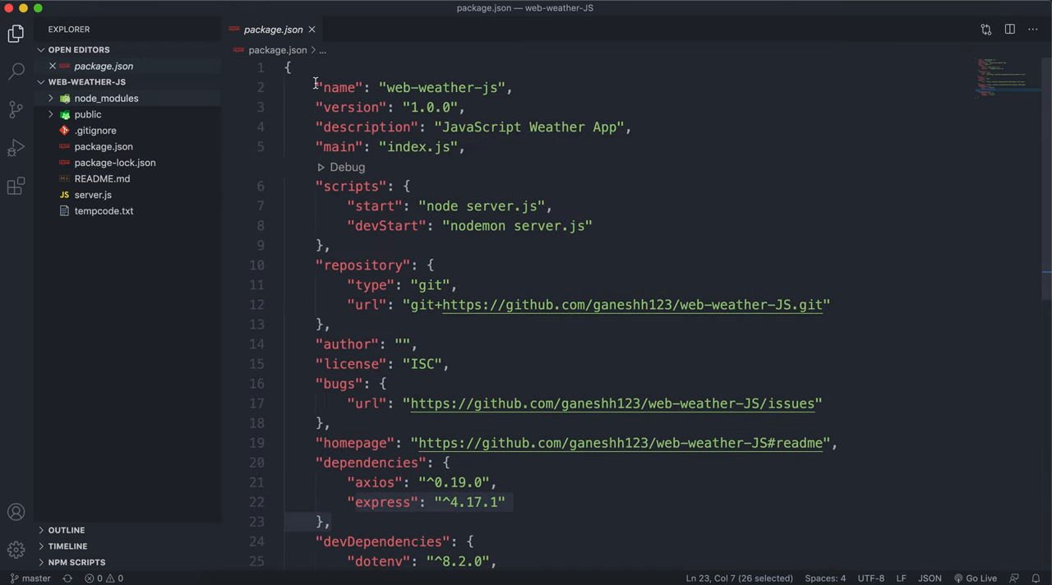
pyautogui.doubleClick(339, 87)
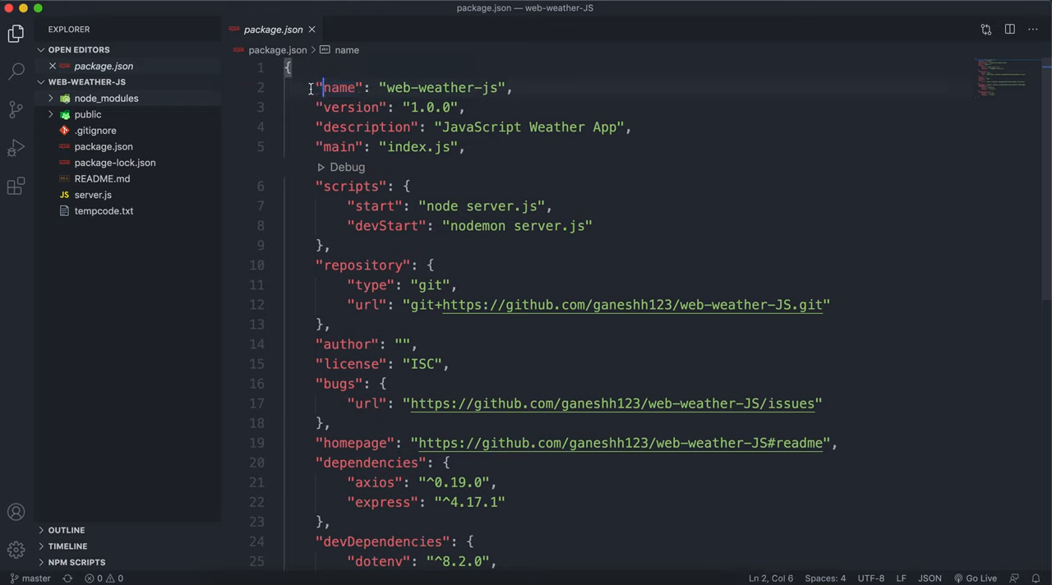
pyautogui.doubleClick(427, 88)
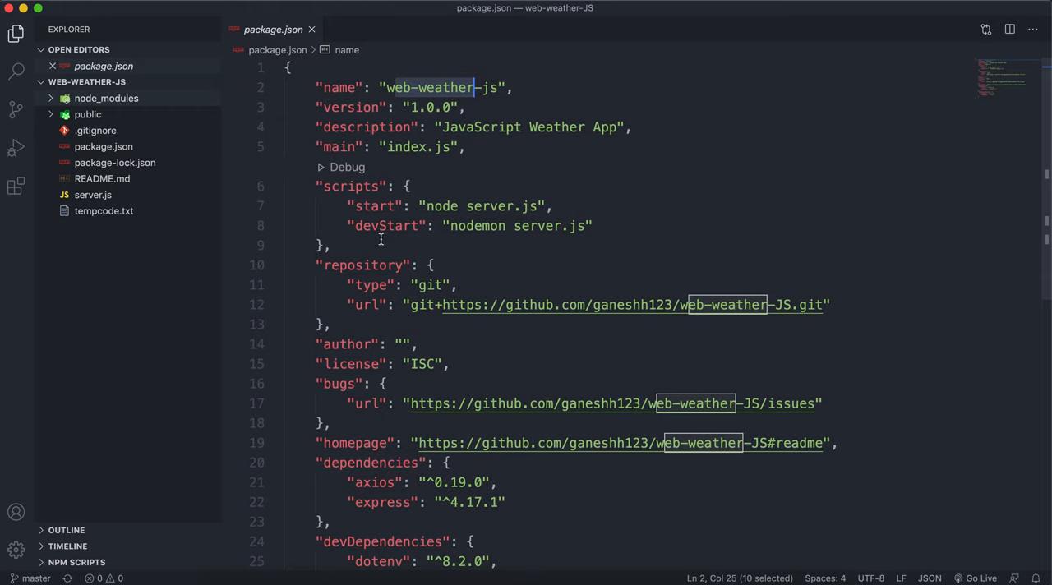
pyautogui.moveTo(721, 169)
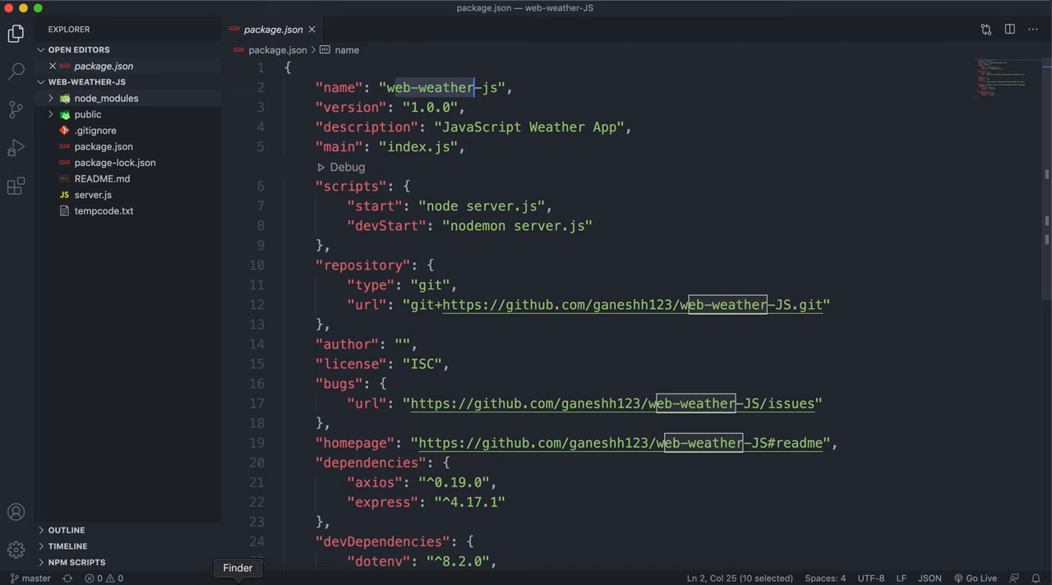
pyautogui.scroll(-3)
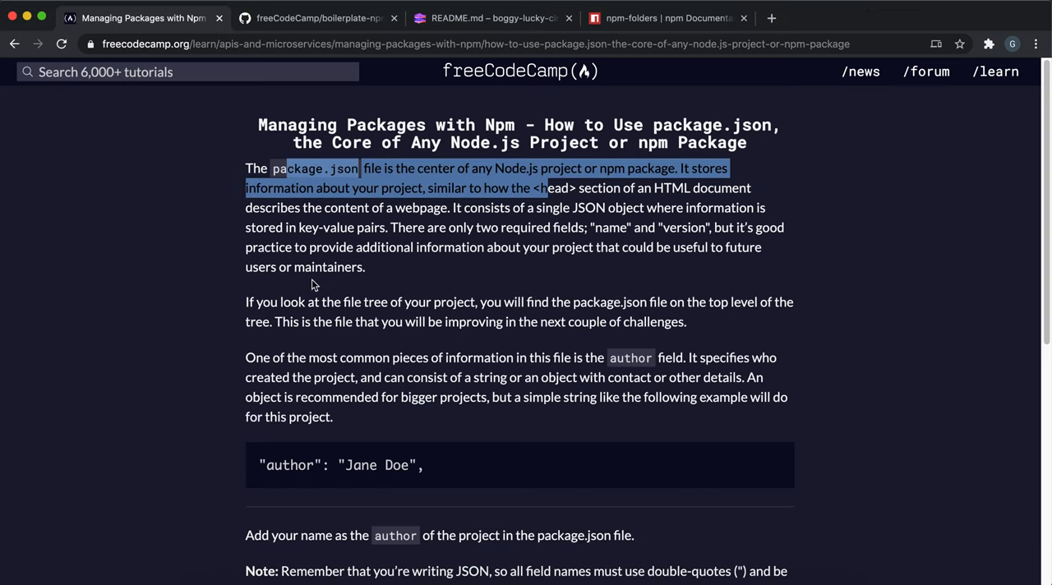
pyautogui.scroll(-3)
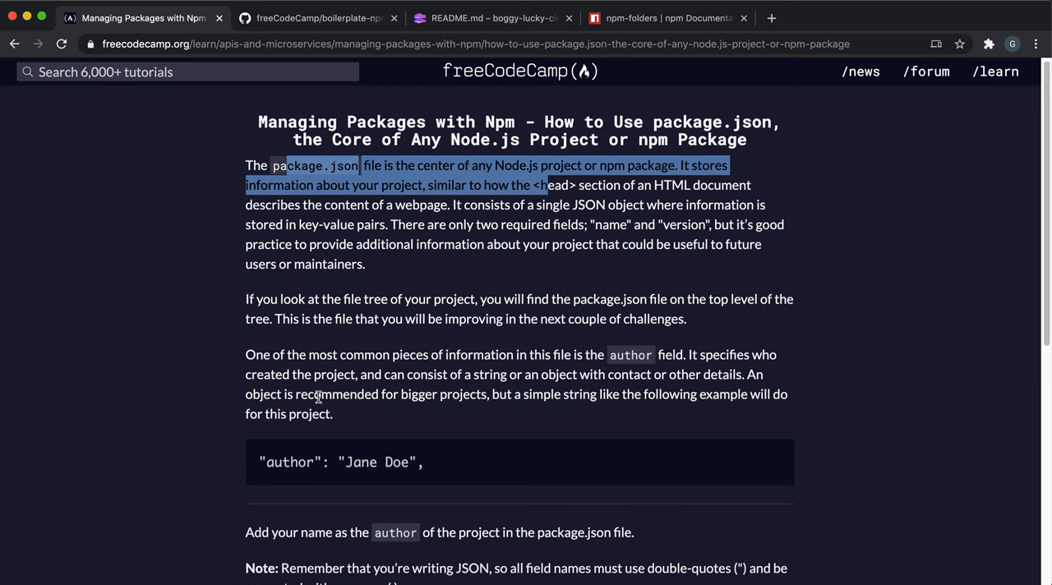
pyautogui.scroll(-3)
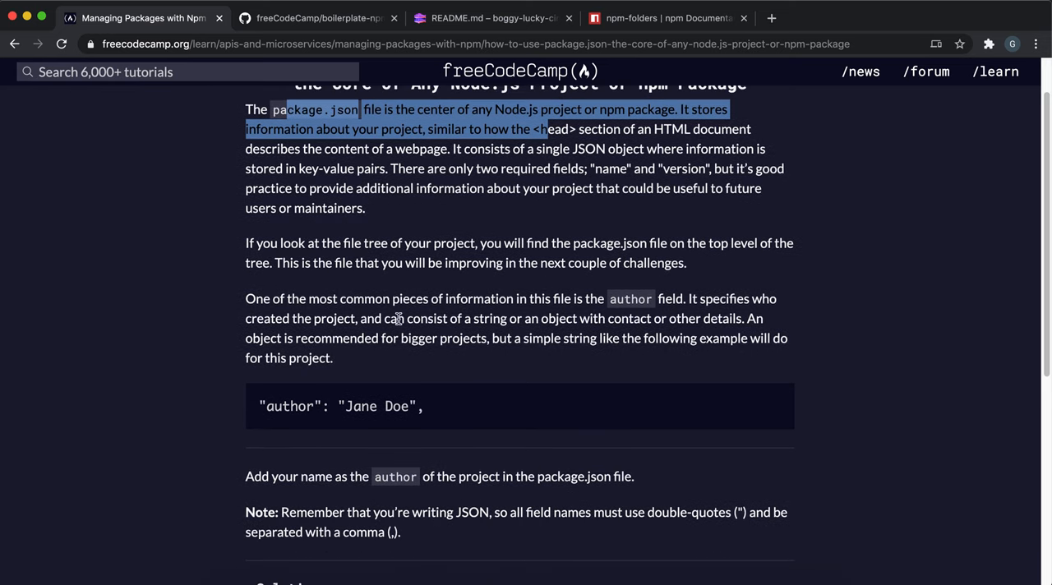
pyautogui.moveTo(422, 319)
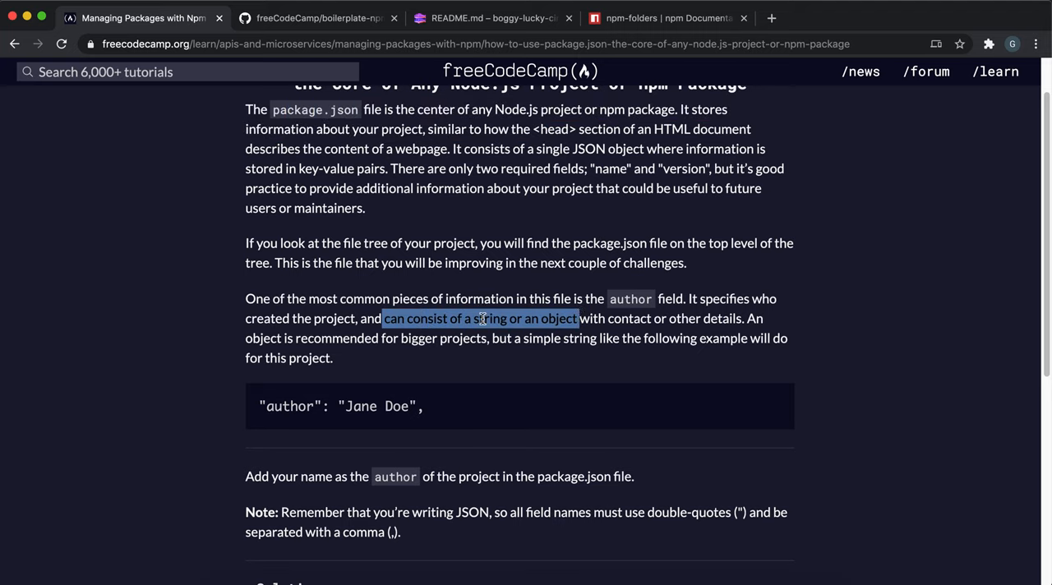
pyautogui.moveTo(596, 333)
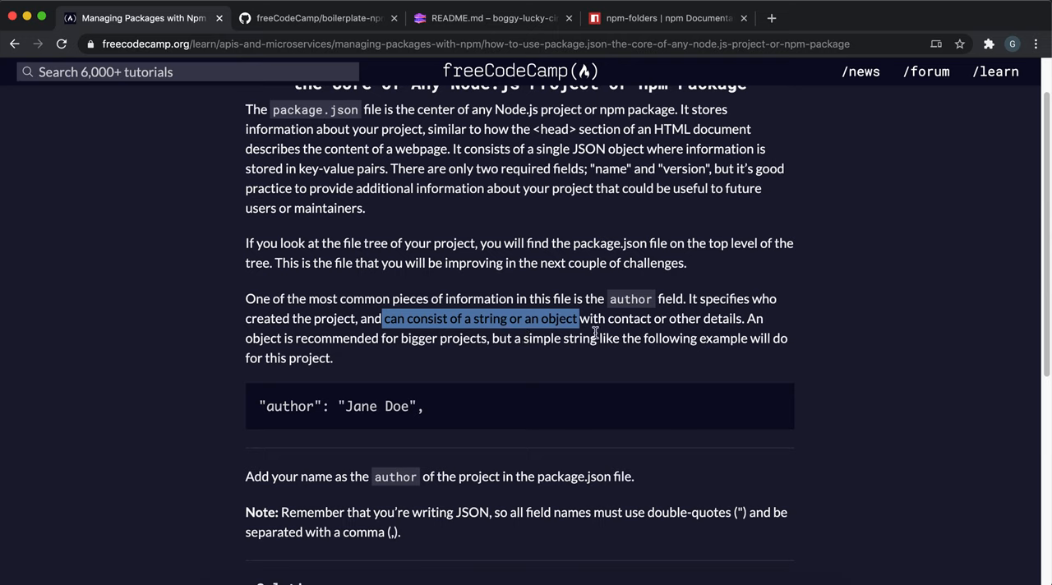
pyautogui.moveTo(316, 13)
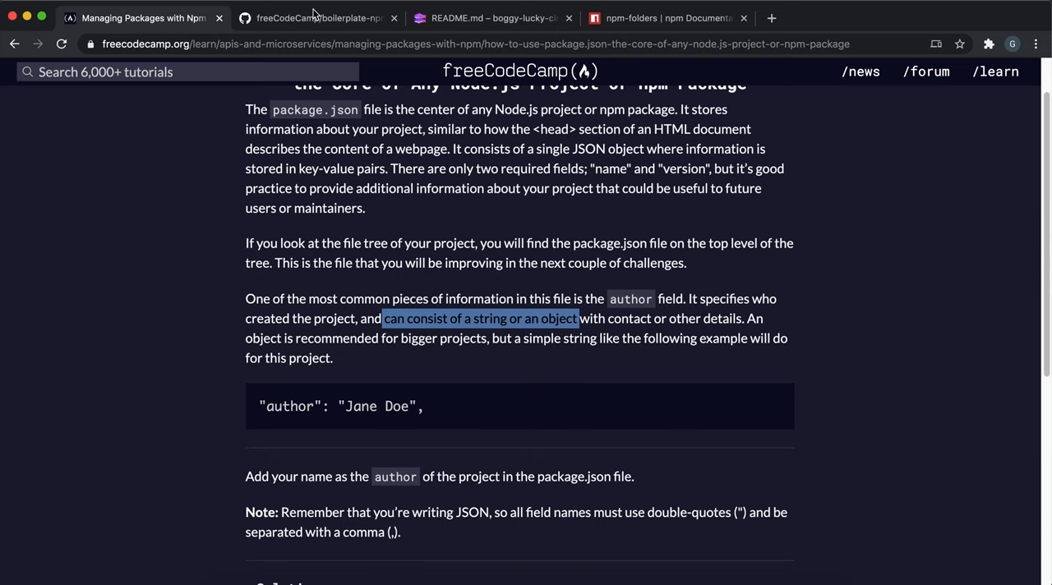
# Close the boilerplate GitHub page and read the Jane Doe author example.
pyautogui.click(392, 17)
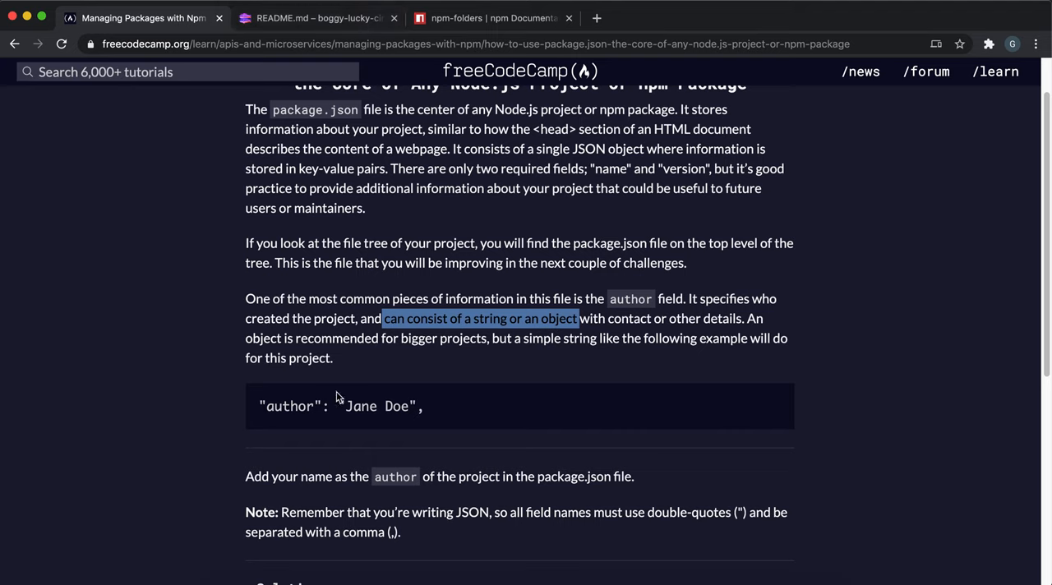
pyautogui.doubleClick(359, 406)
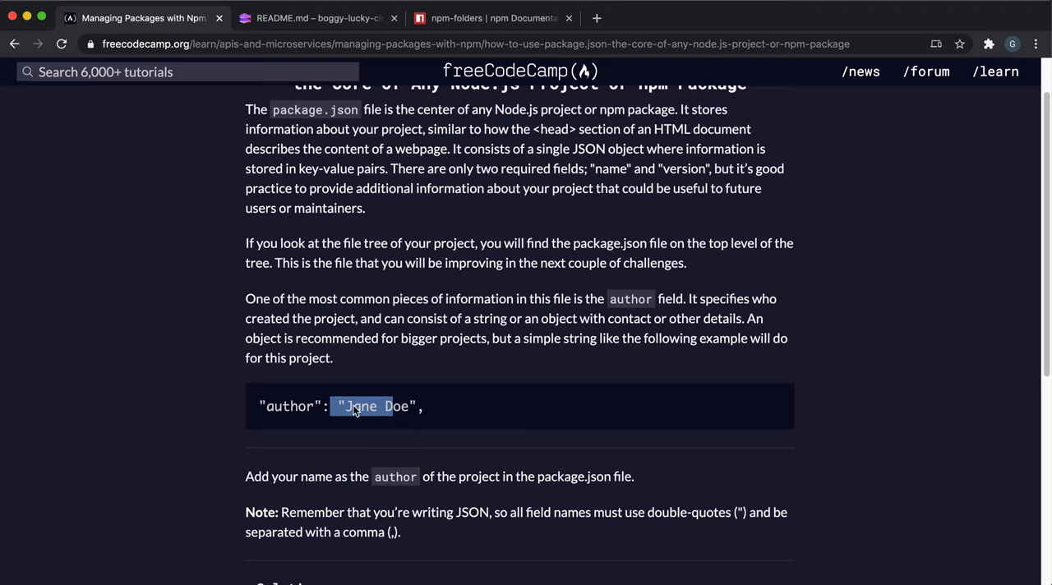
pyautogui.moveTo(347, 459)
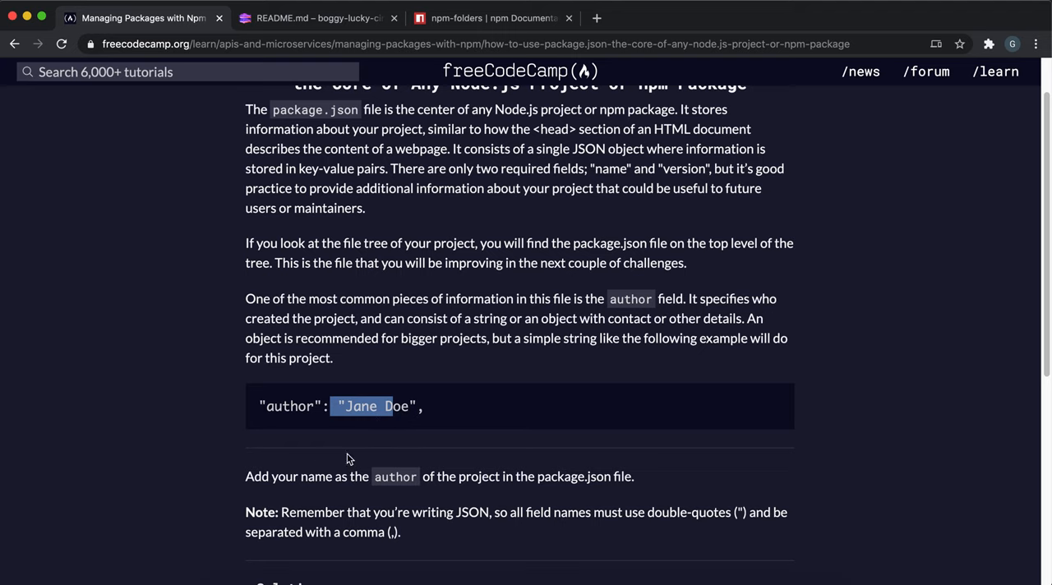
pyautogui.moveTo(234, 418)
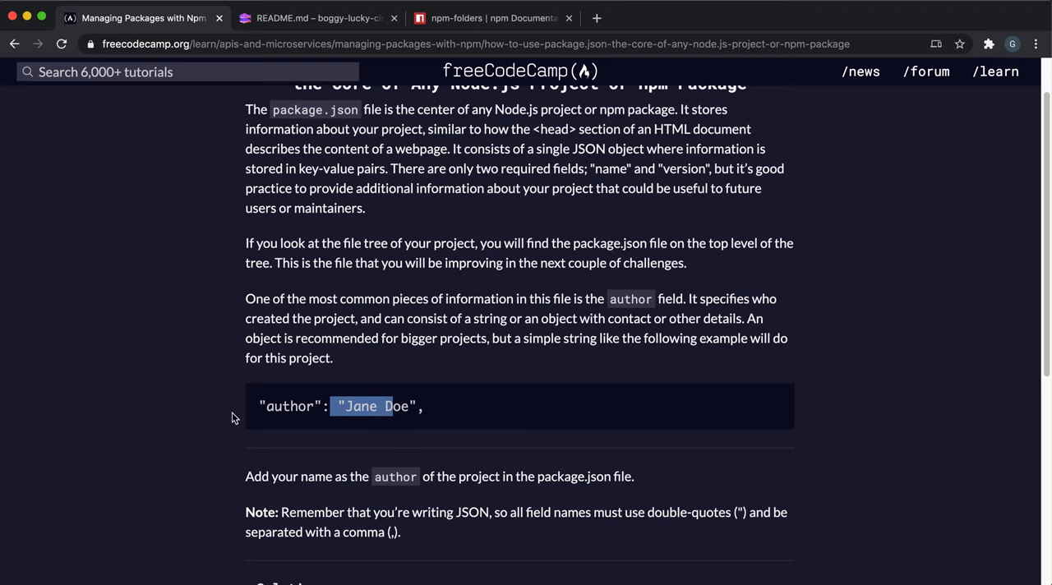
pyautogui.moveTo(262, 485)
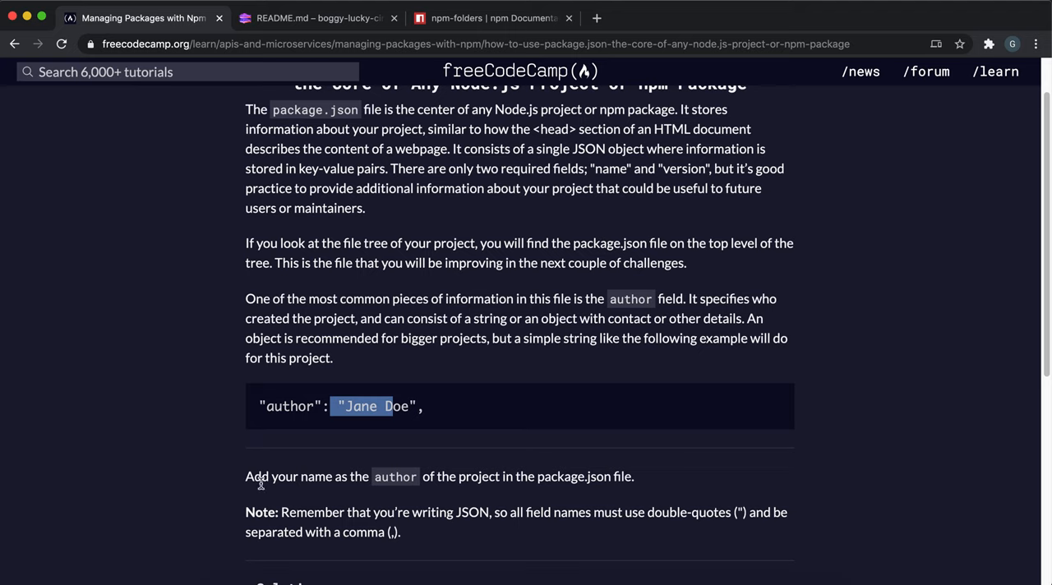
pyautogui.moveTo(262, 476); pyautogui.dragTo(532, 512)
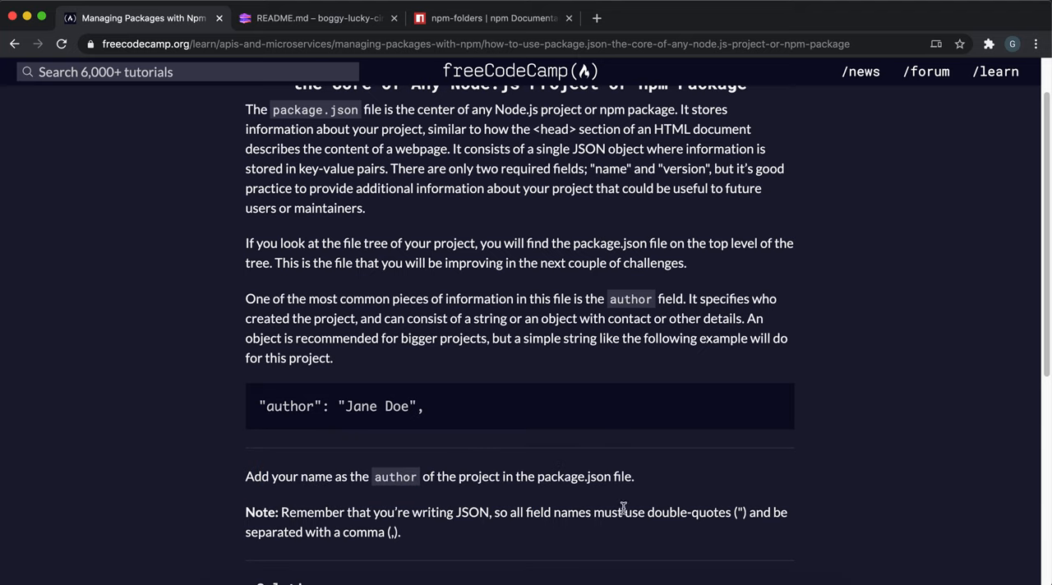
pyautogui.moveTo(493, 471)
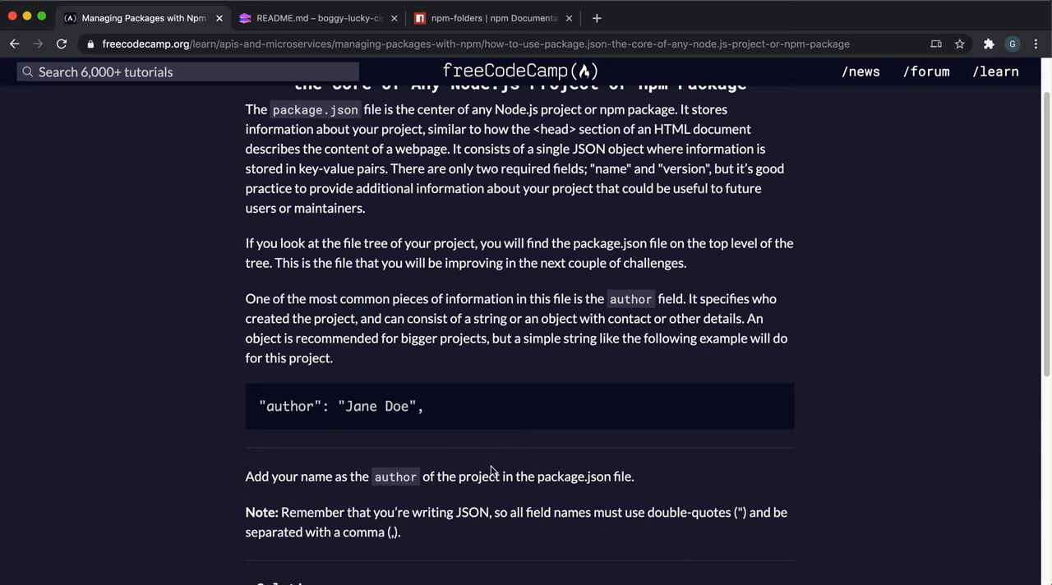
# Open package.json in the Glitch project editor, dismissing the sharing links.
pyautogui.click(316, 17)
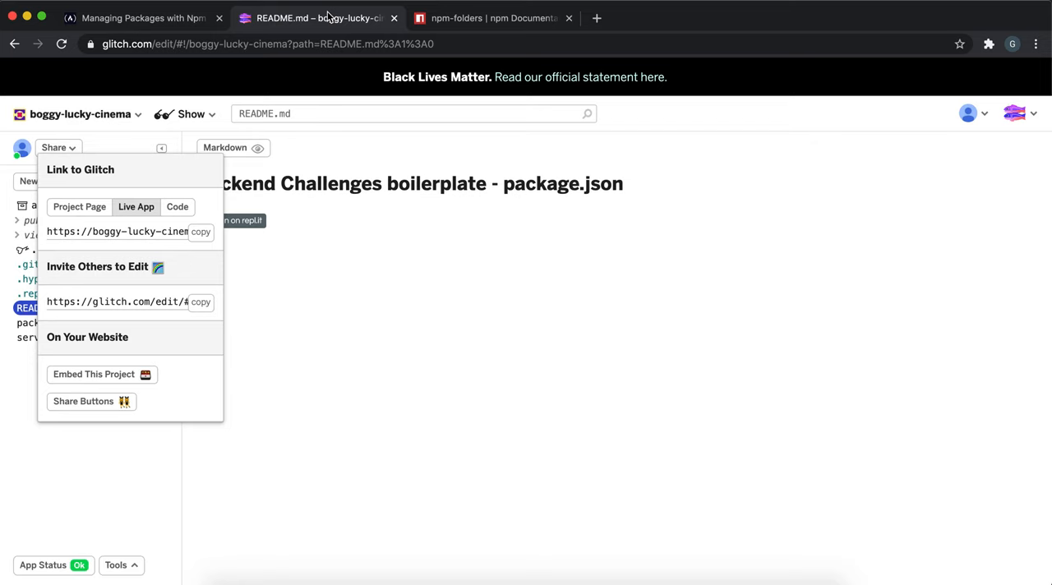
pyautogui.click(255, 363)
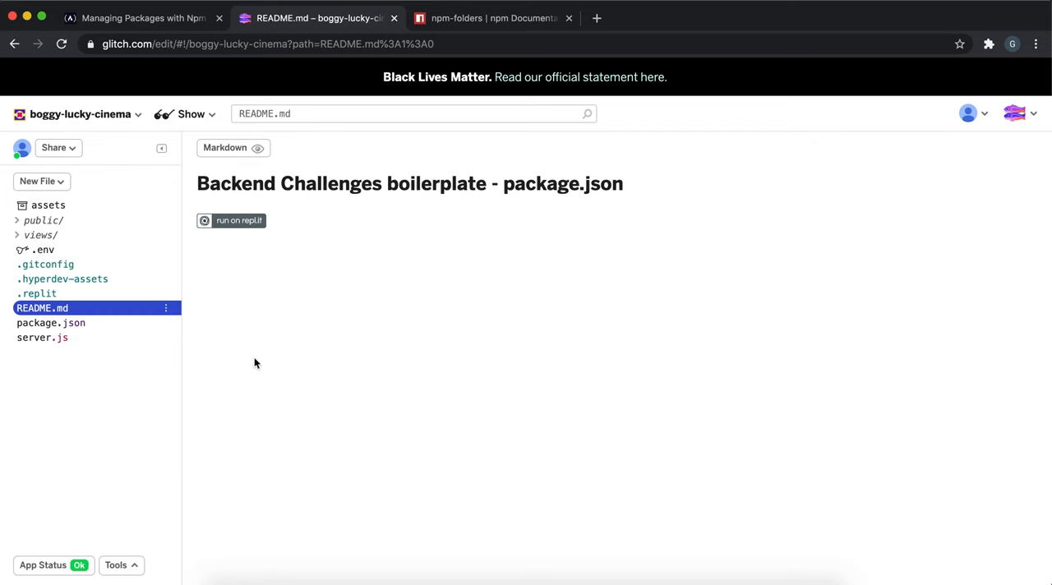
pyautogui.click(50, 322)
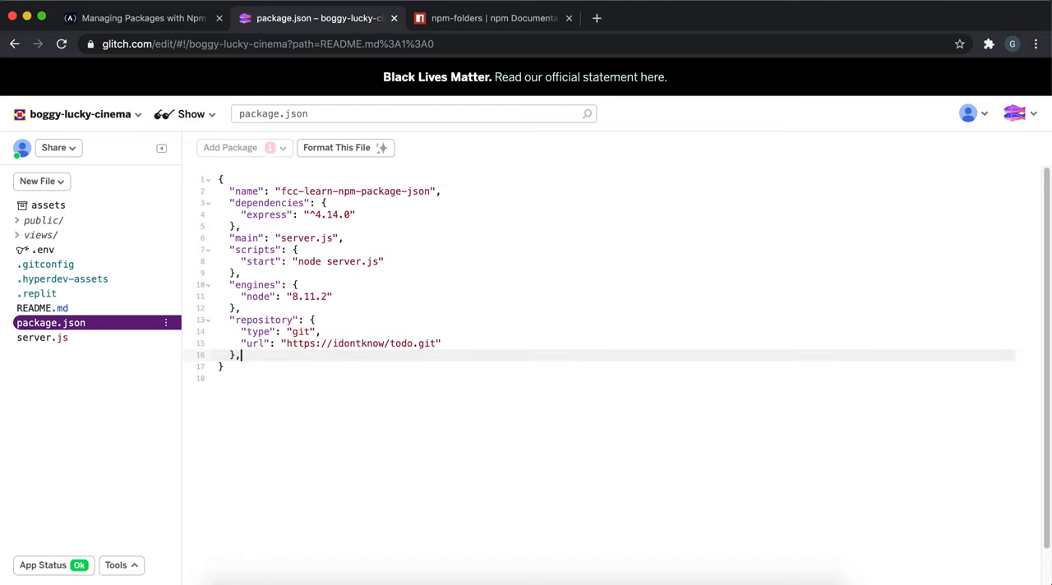
# Add an "author" field set to "Ganesh" after the repository block in package.json.
pyautogui.press('enter')
pyautogui.write('"au')
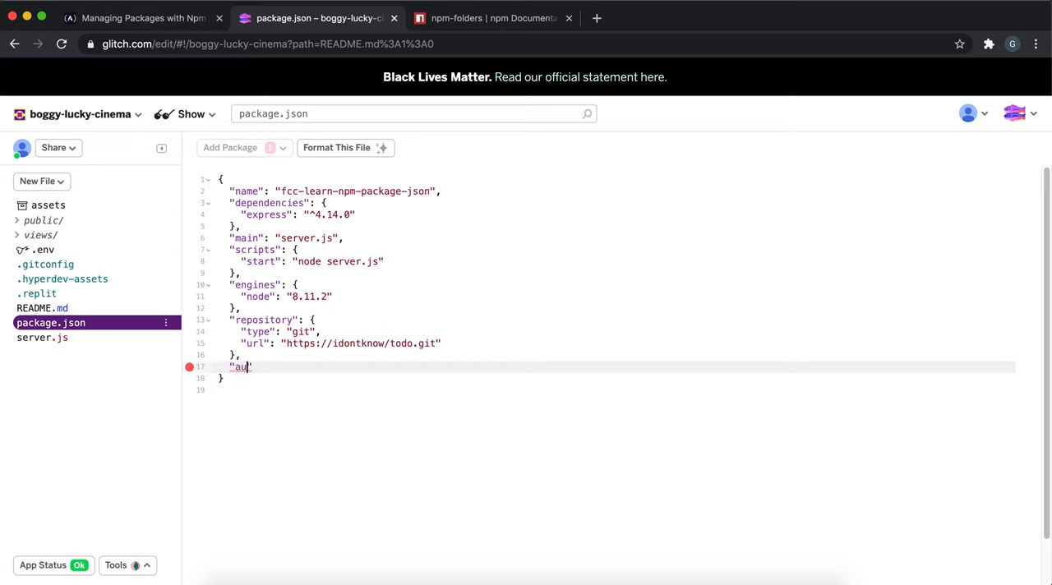
pyautogui.write('thor"')
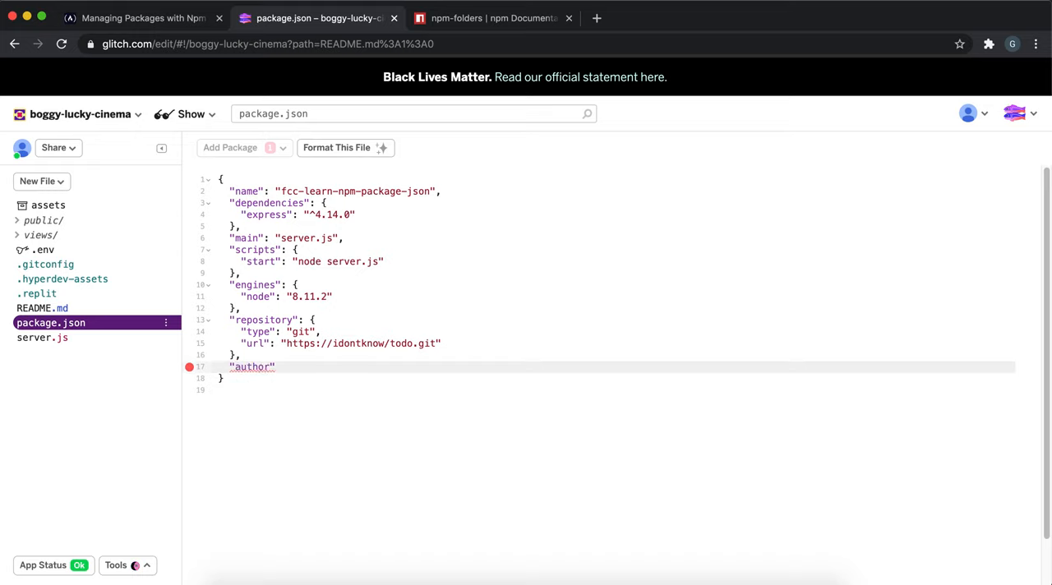
pyautogui.write(': @')
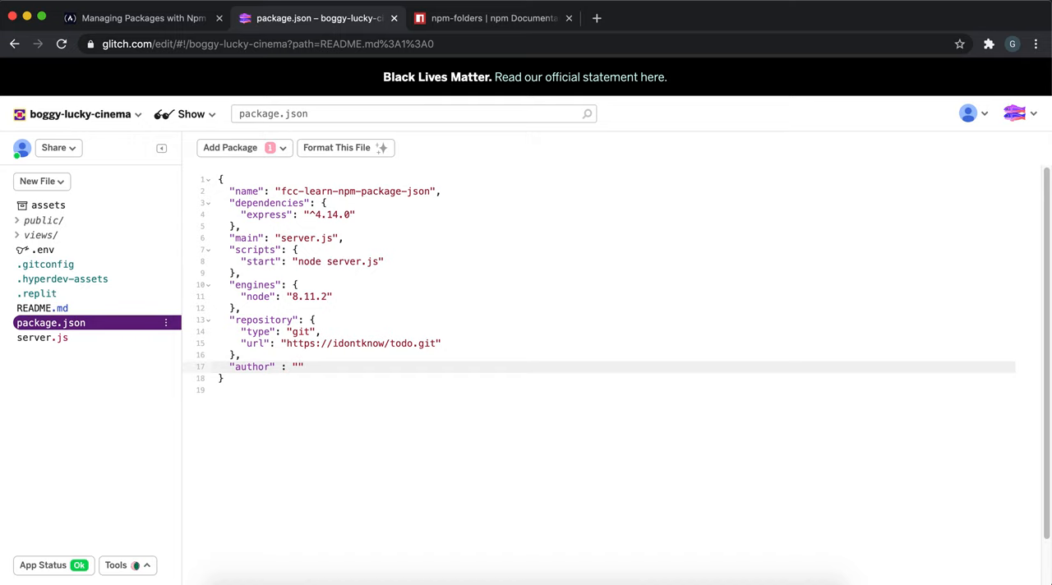
pyautogui.write('Ganesh')
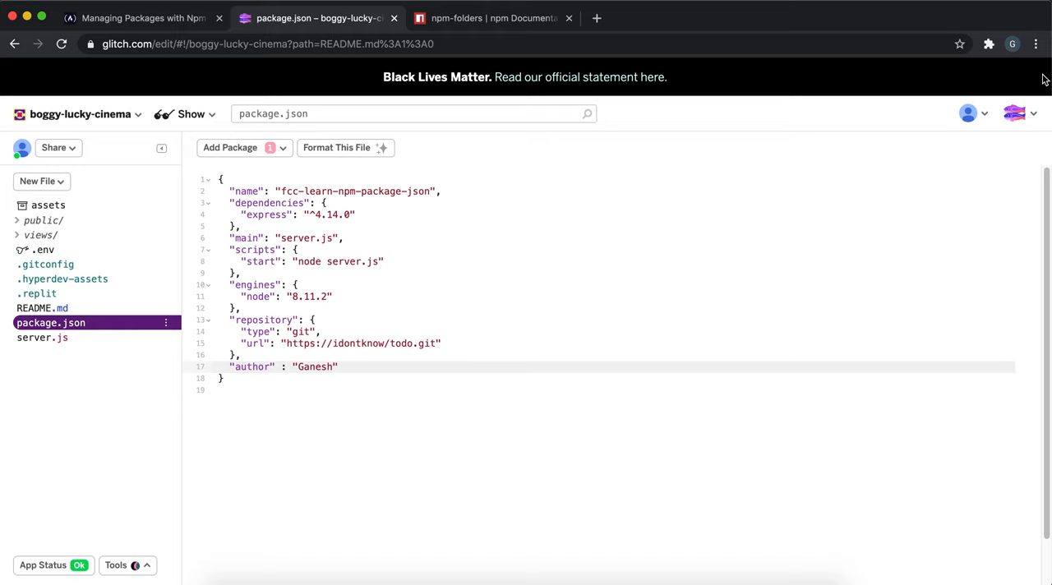
# Copy the project's live app URL from the Share links.
pyautogui.click(336, 147)
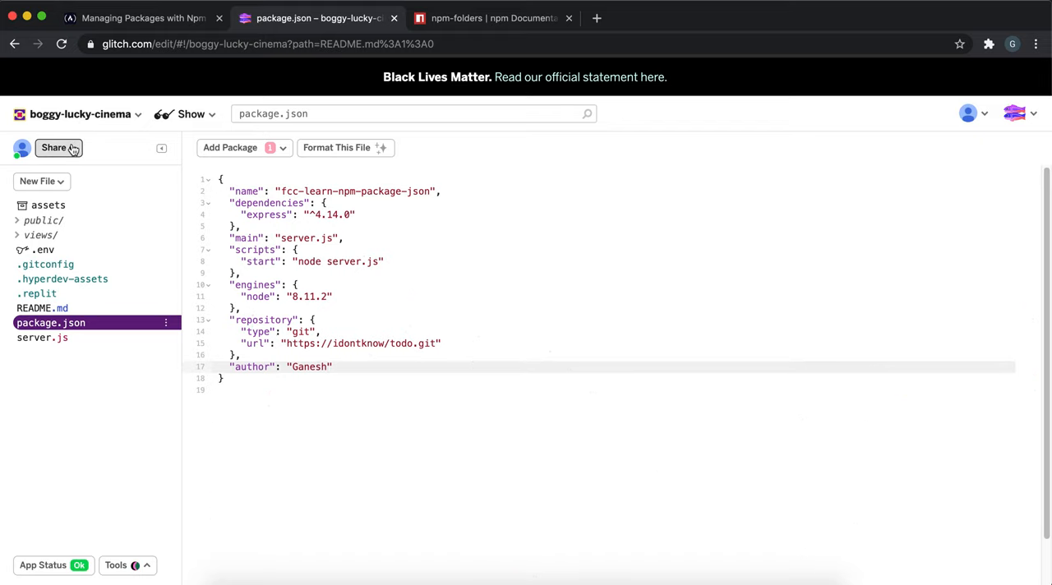
pyautogui.click(54, 148)
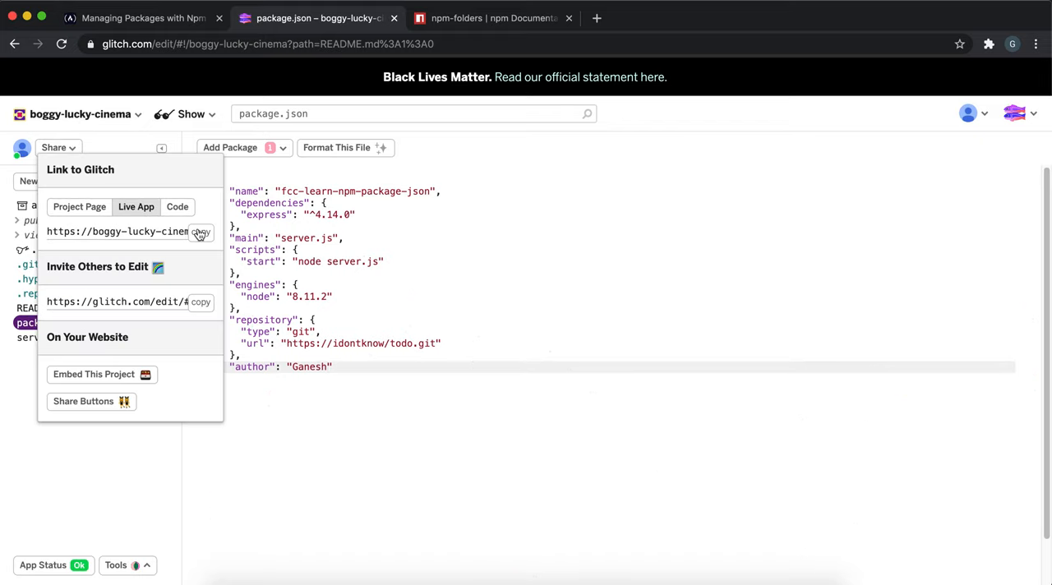
pyautogui.click(140, 17)
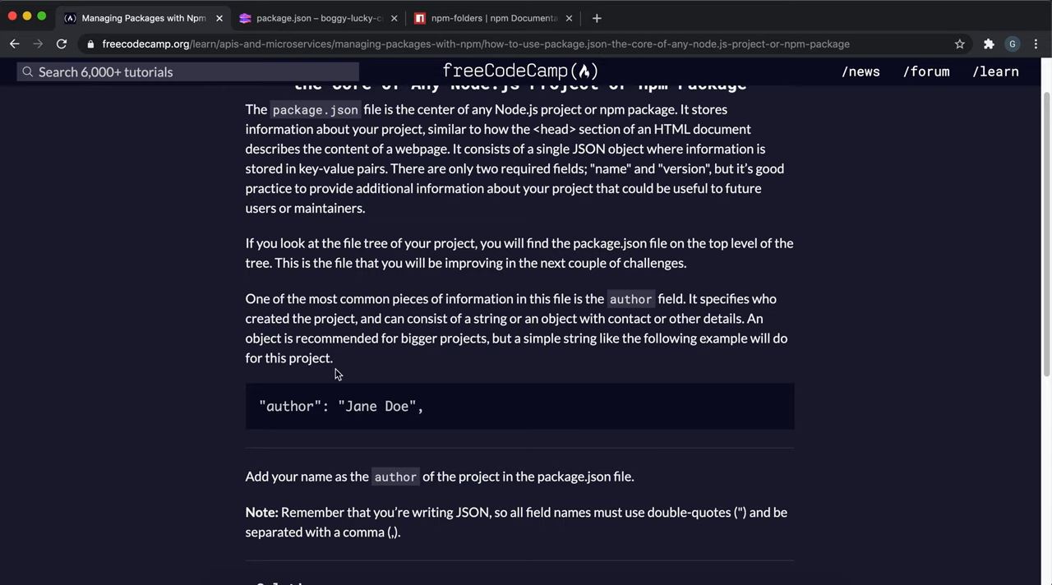
# Paste the live app URL as the solution, submit it, and return to Glitch.
pyautogui.rightClick(337, 334)
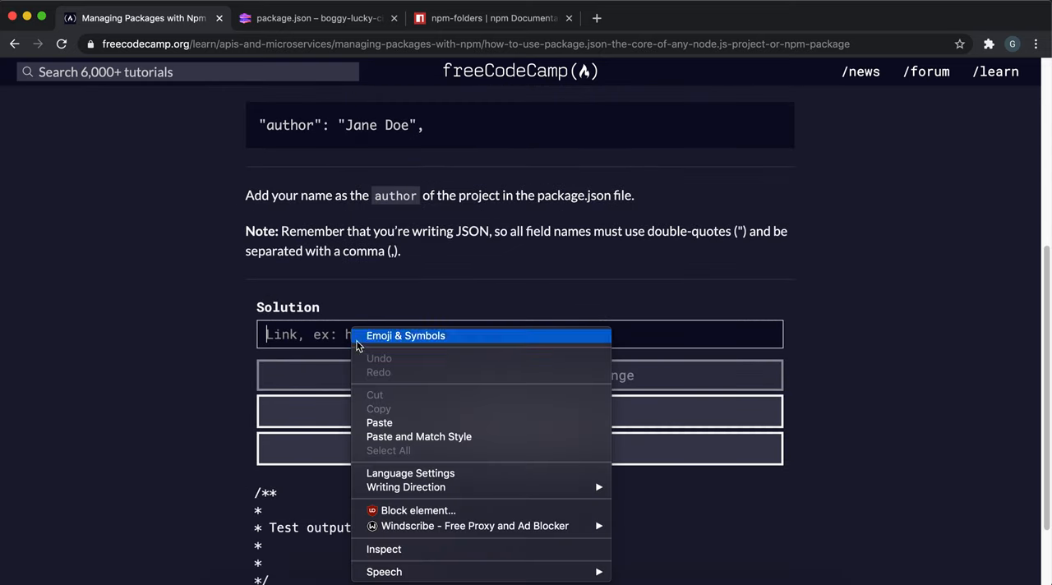
pyautogui.click(379, 422)
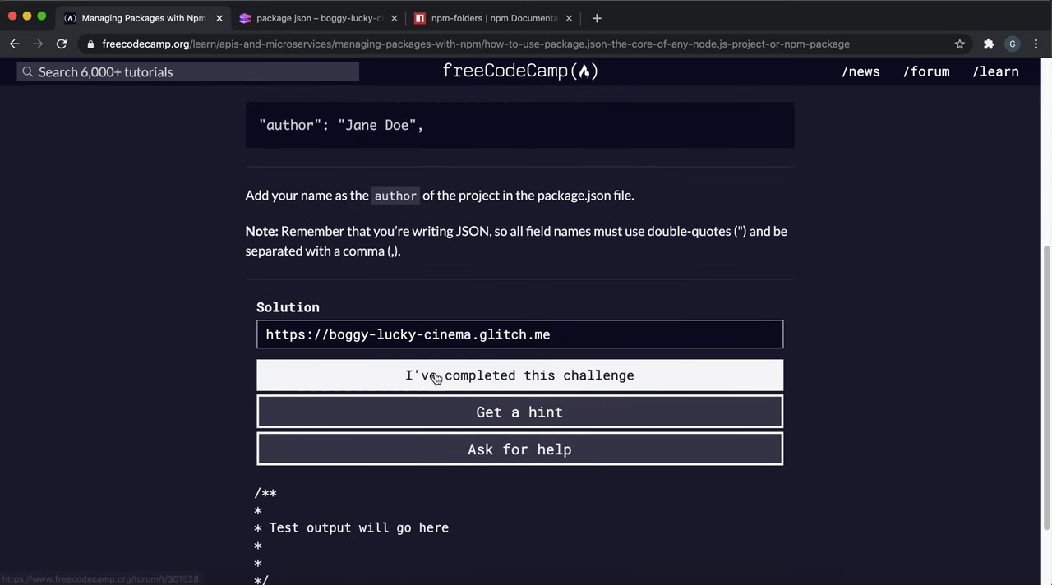
pyautogui.click(519, 375)
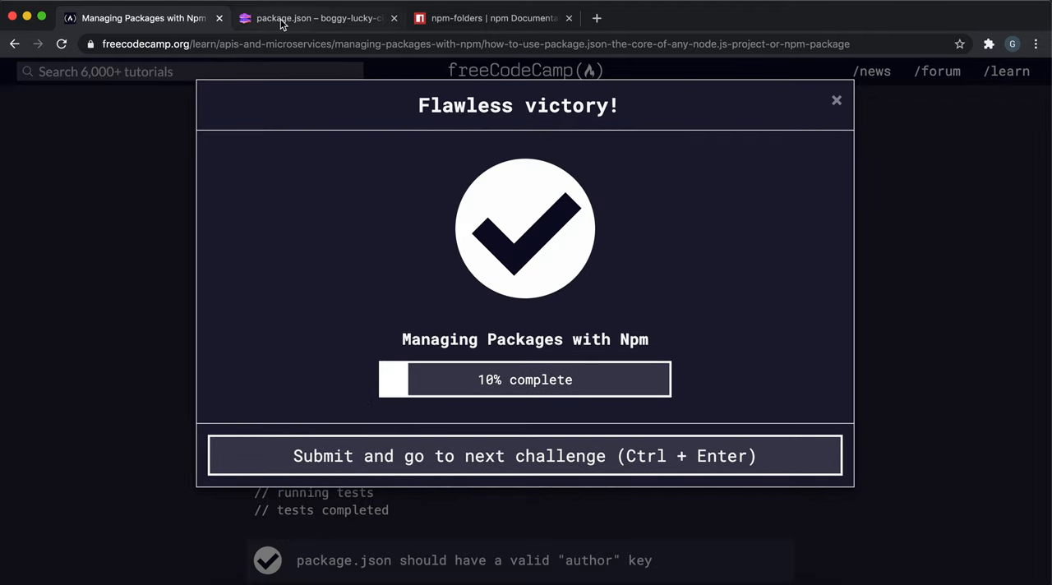
pyautogui.click(317, 17)
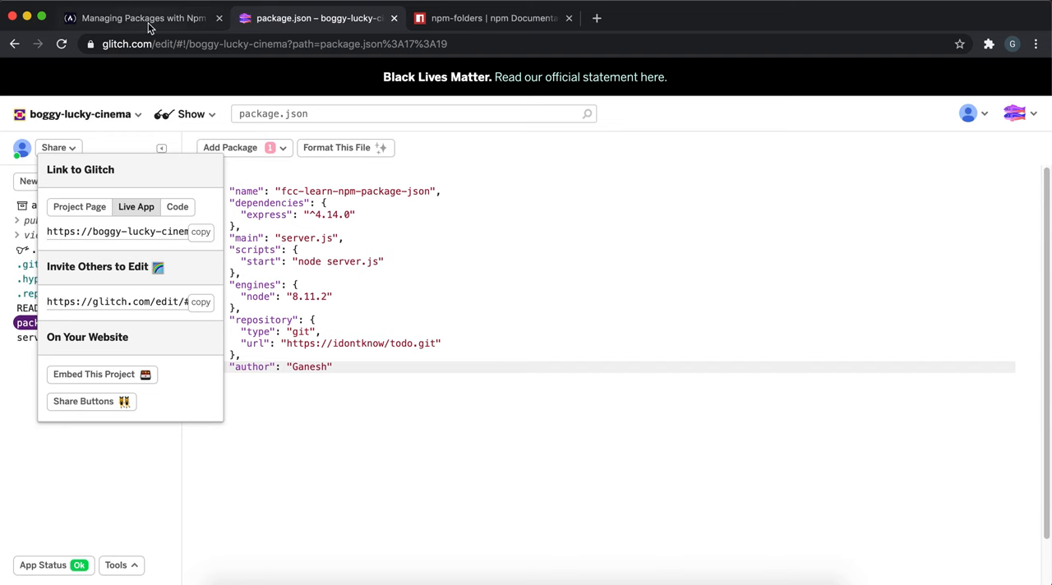